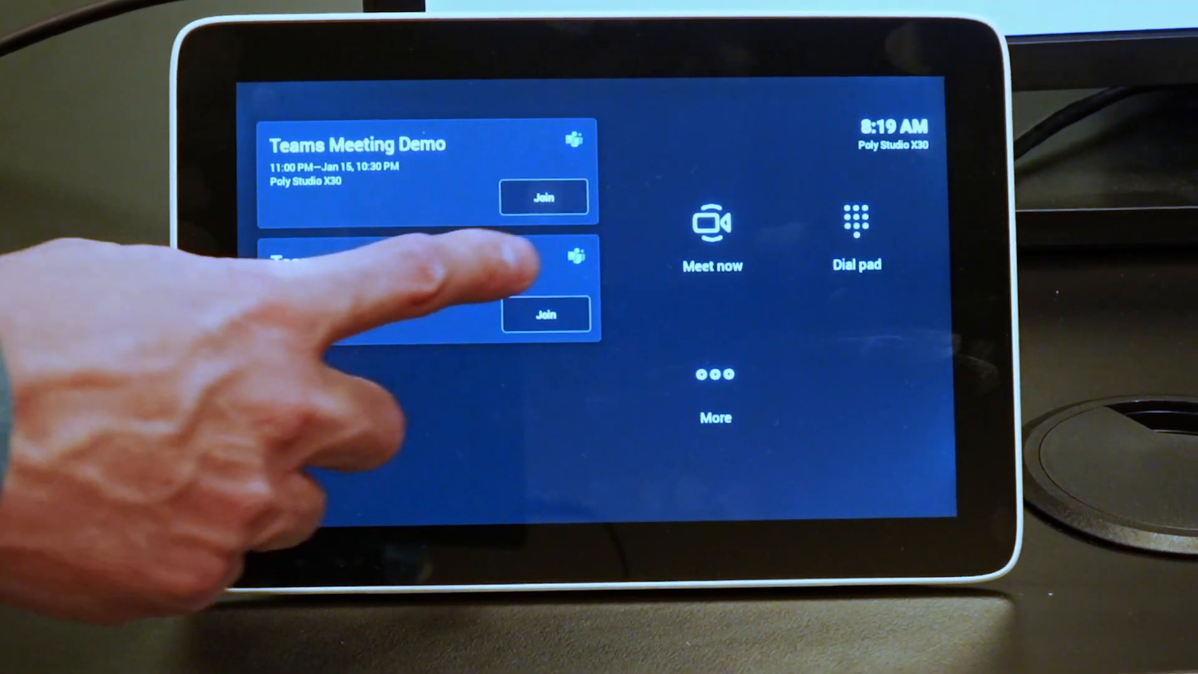
# Join the Teams Meeting Demo meeting from its card on the home screen.
pyautogui.click(545, 313)
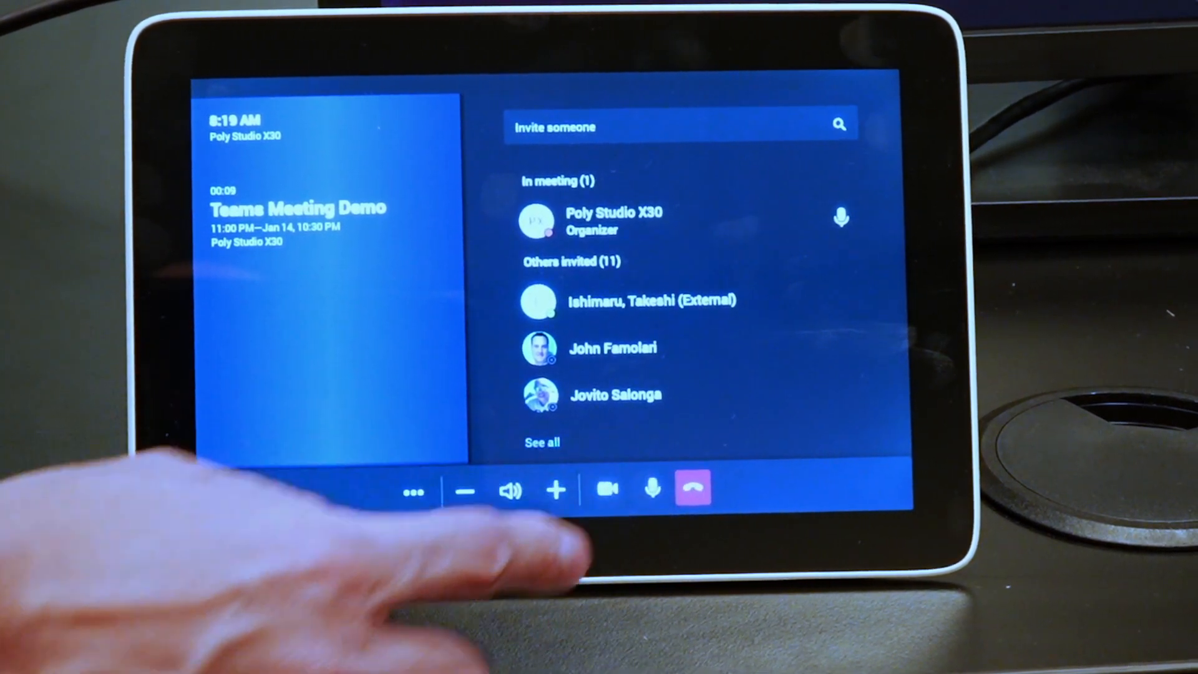
# Open the More menu with raise hand, incoming video off and dial pad options.
pyautogui.click(650, 491)
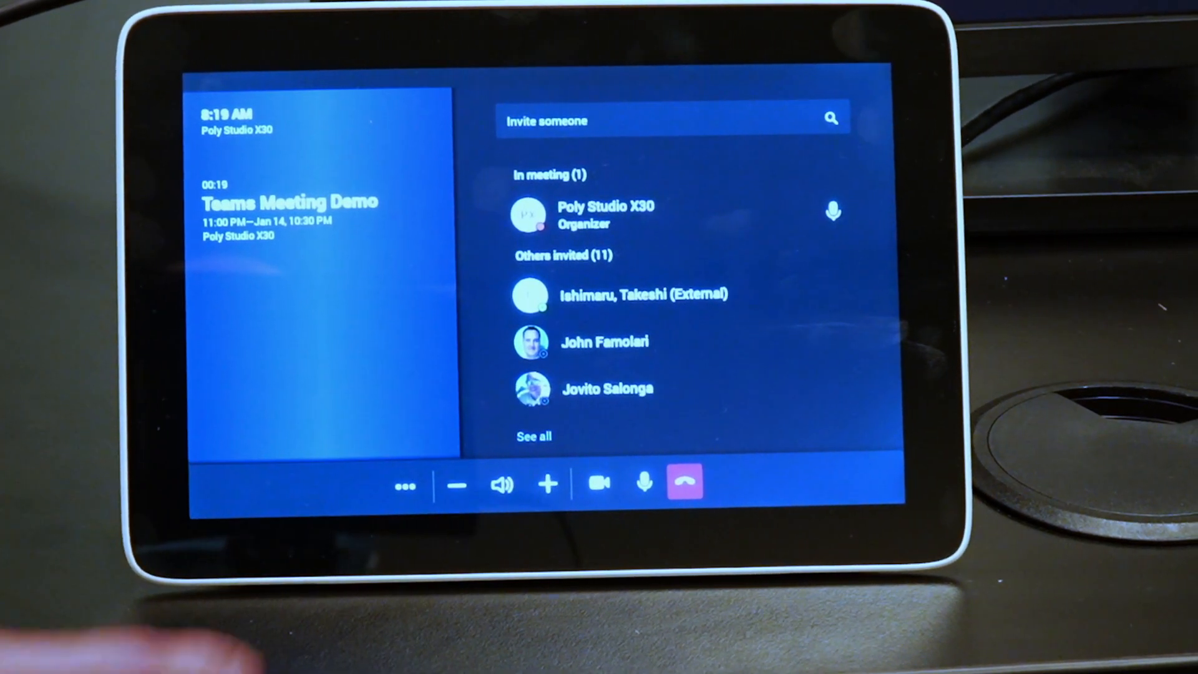
pyautogui.click(404, 486)
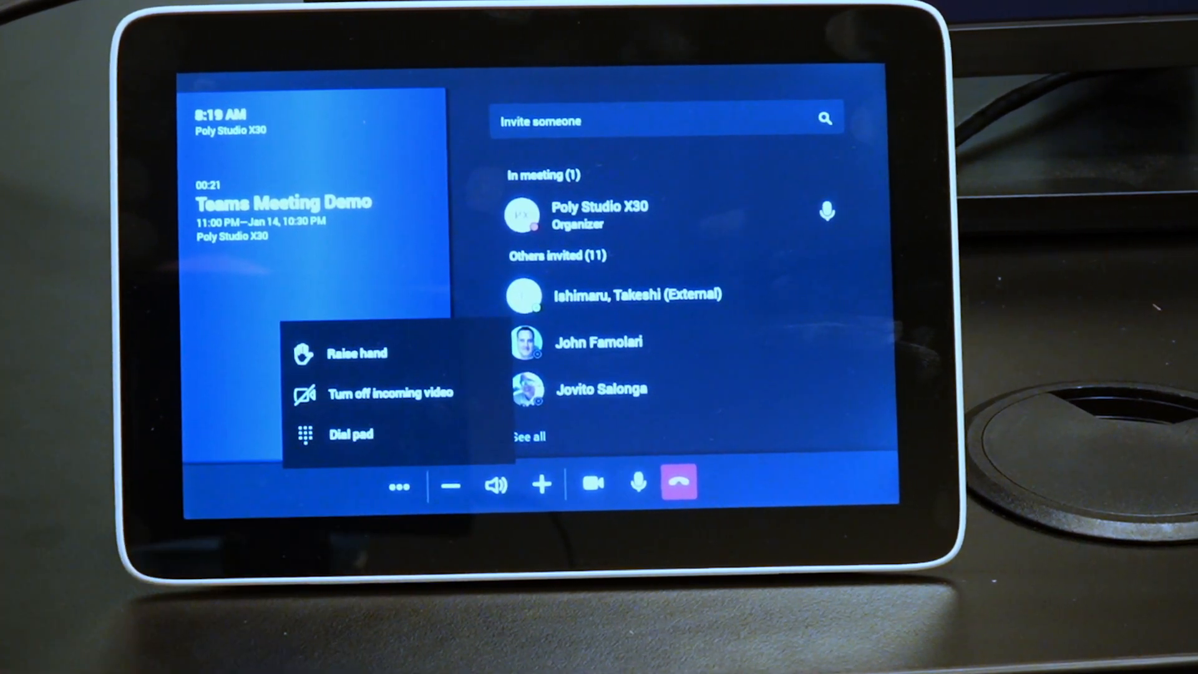